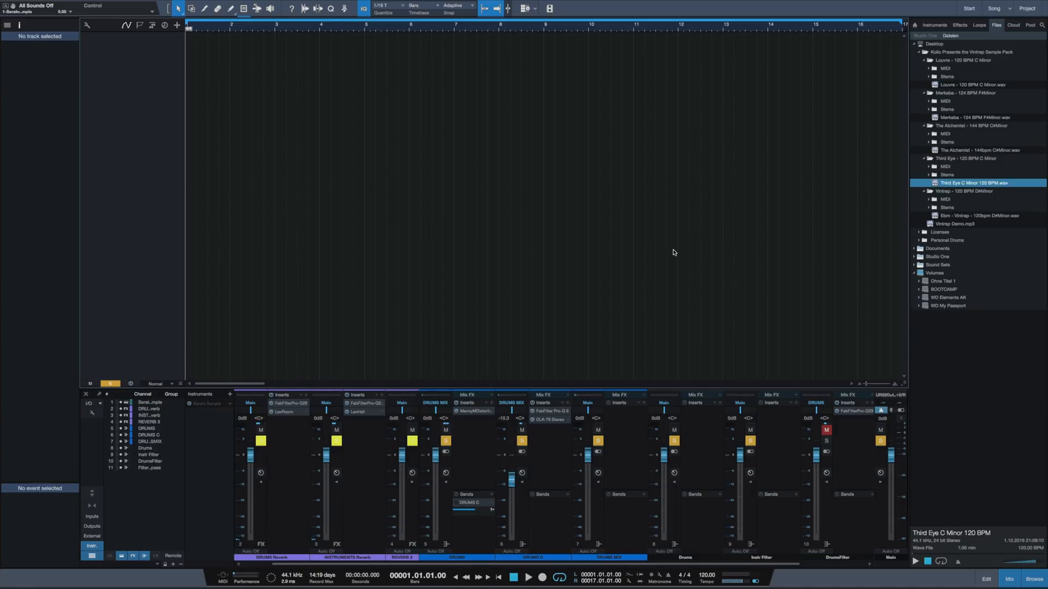
mouse_move(892, 223)
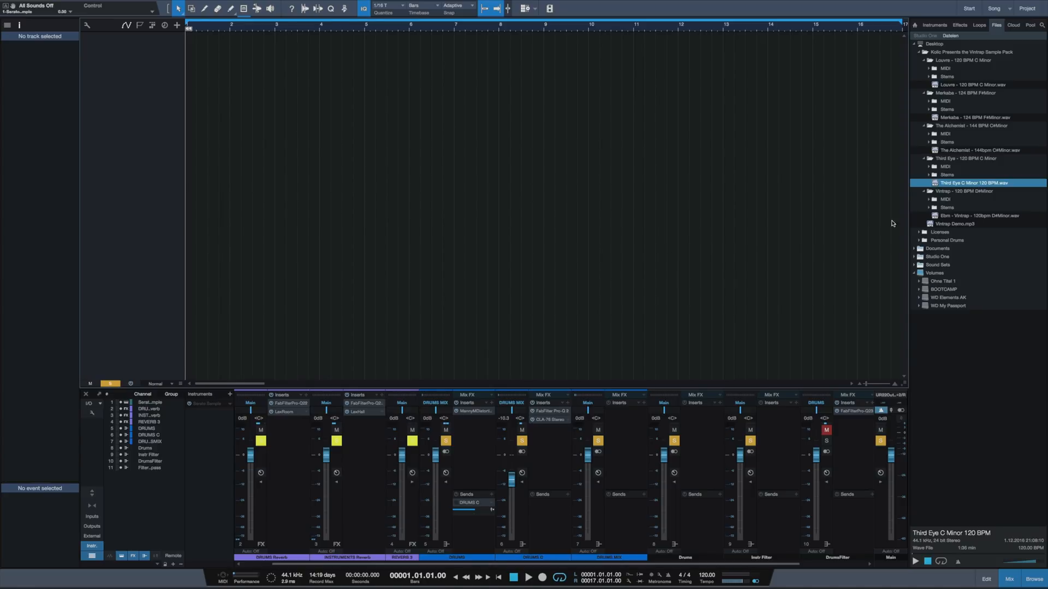
- Drag Third Eye C Minor 120 BPM.wav into the arrangement as a new audio track
drag(973, 182, 218, 47)
text(hornet)
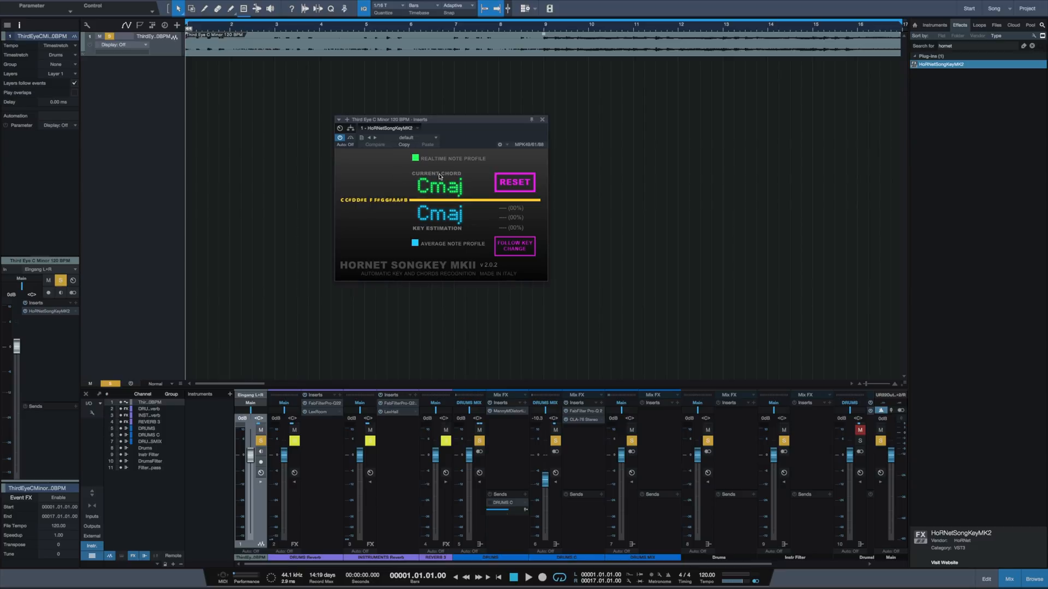
mouse_move(444, 239)
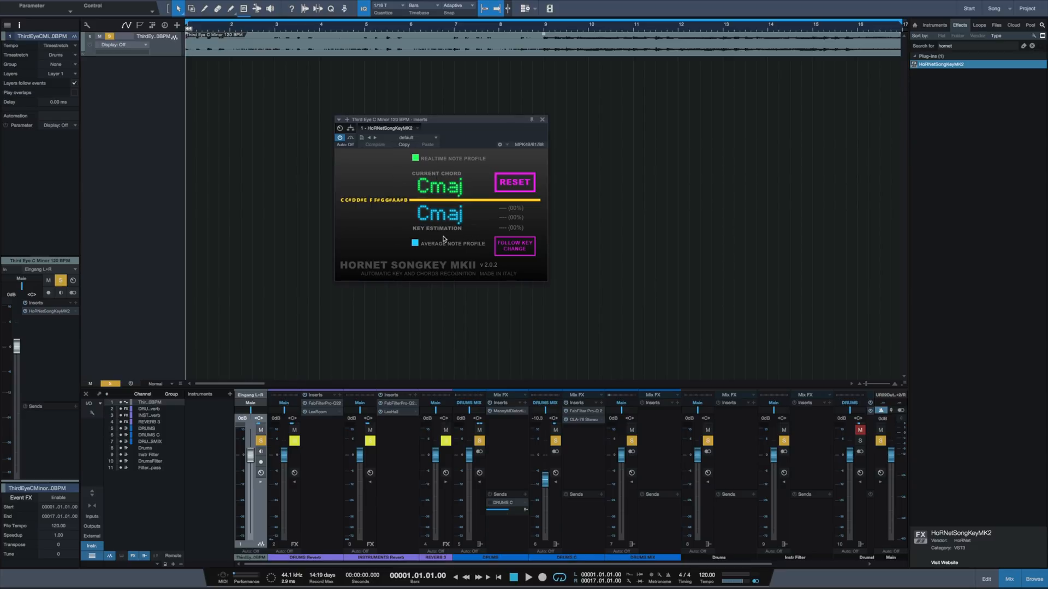
mouse_move(428, 236)
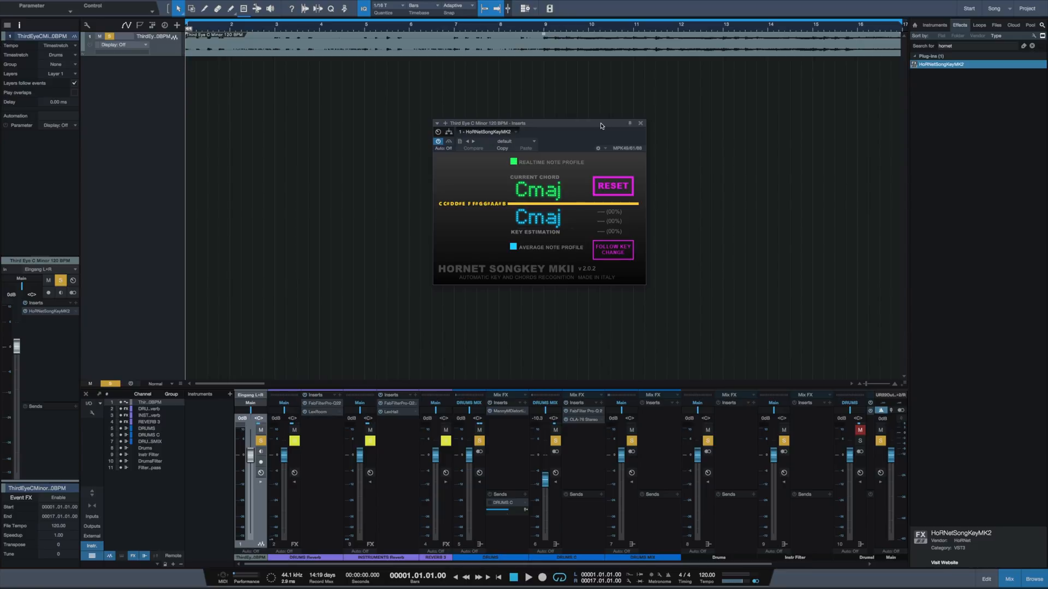
- Play the track until SongKey MKII reports Cmin at about 64%, then stop
click(528, 576)
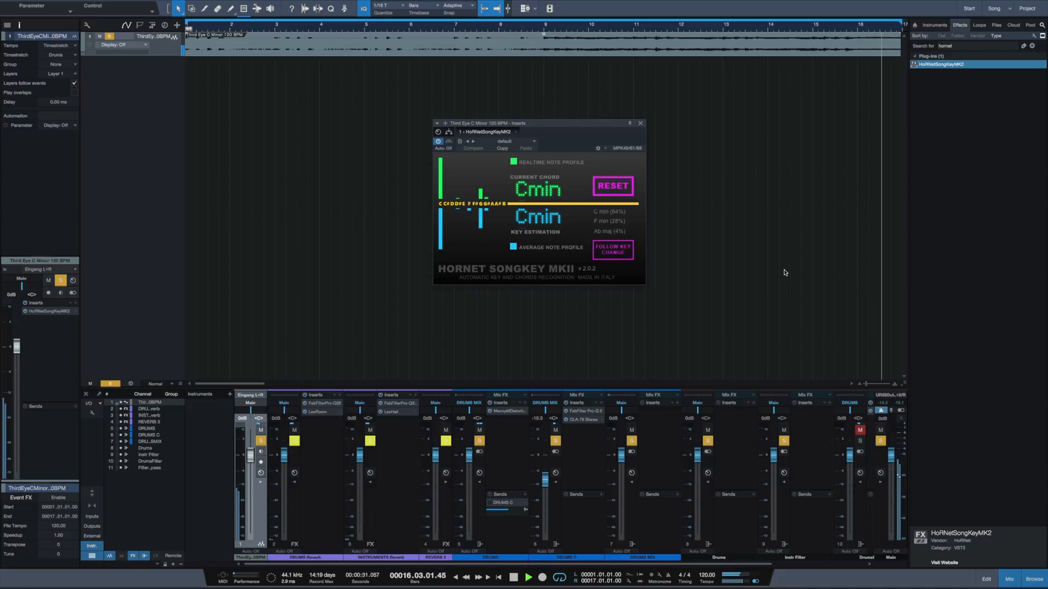
click(528, 577)
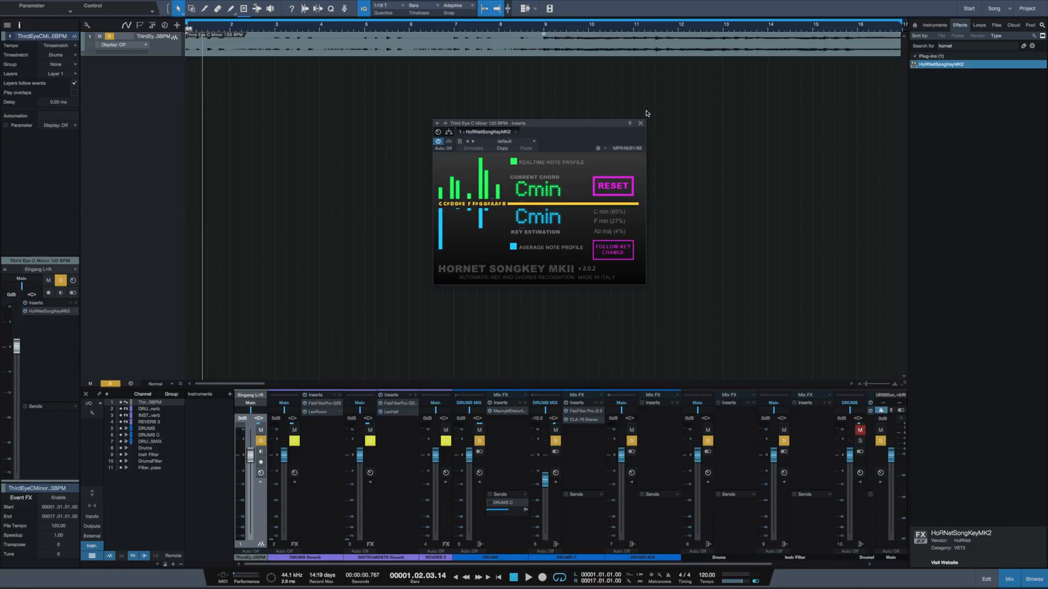
mouse_move(818, 211)
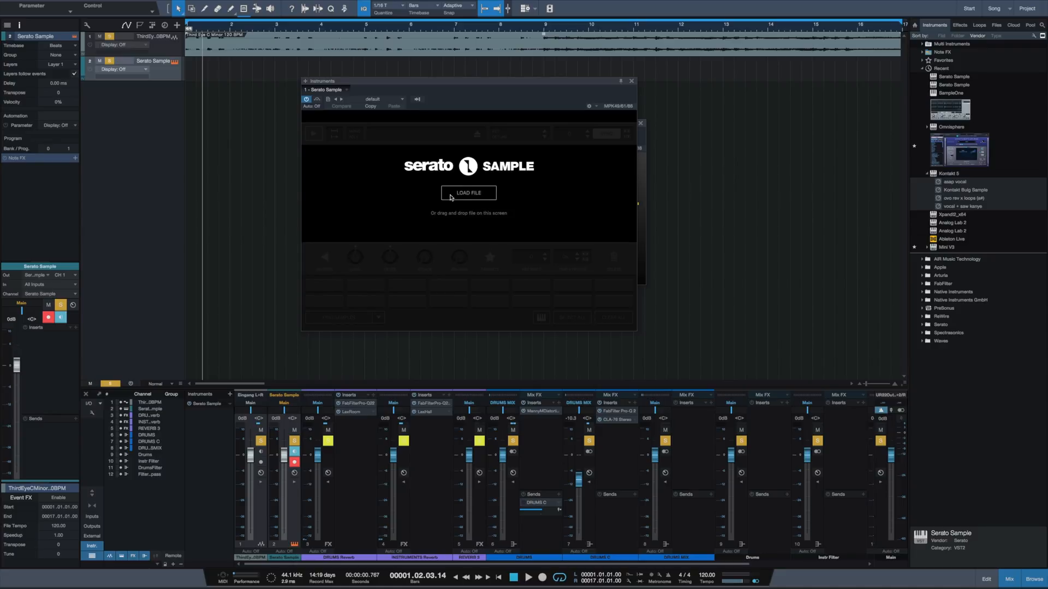
mouse_move(426, 232)
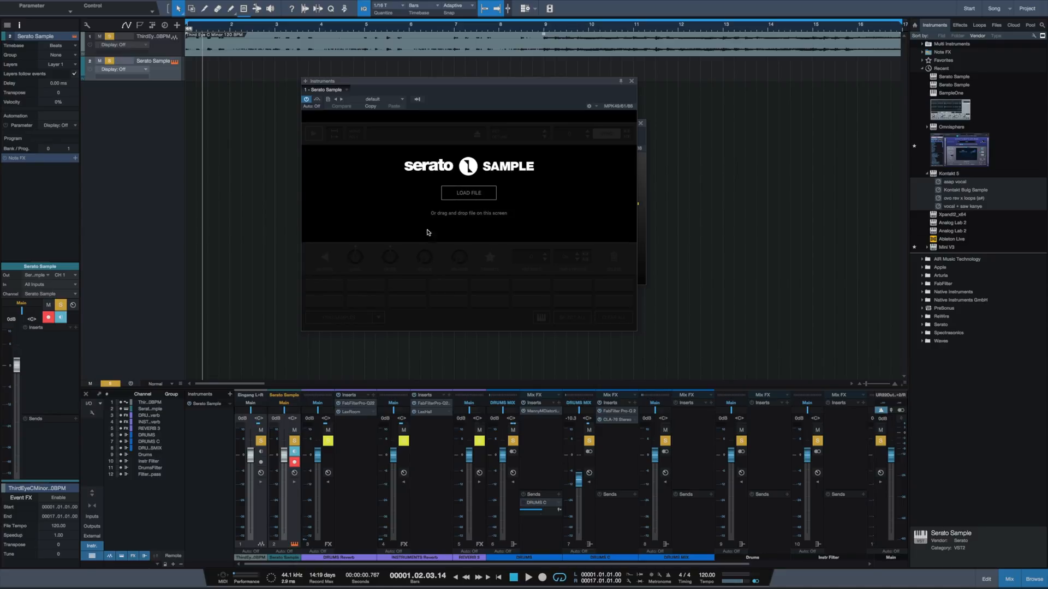
mouse_move(856, 129)
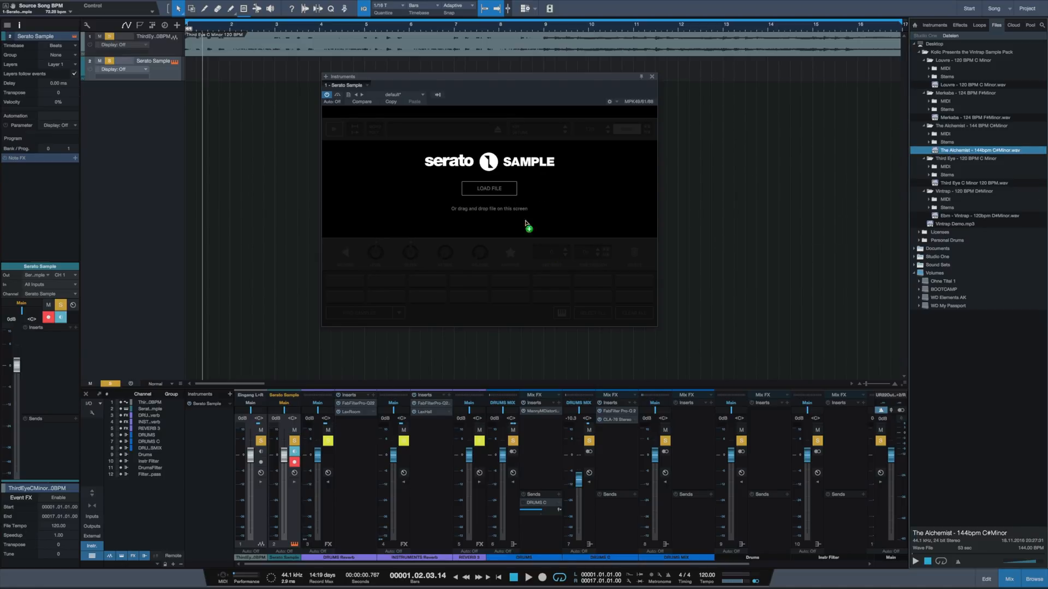
- Load The Alchemist - 144bpm C#Minor.wav into Serato Sample, which reads C#m
click(489, 189)
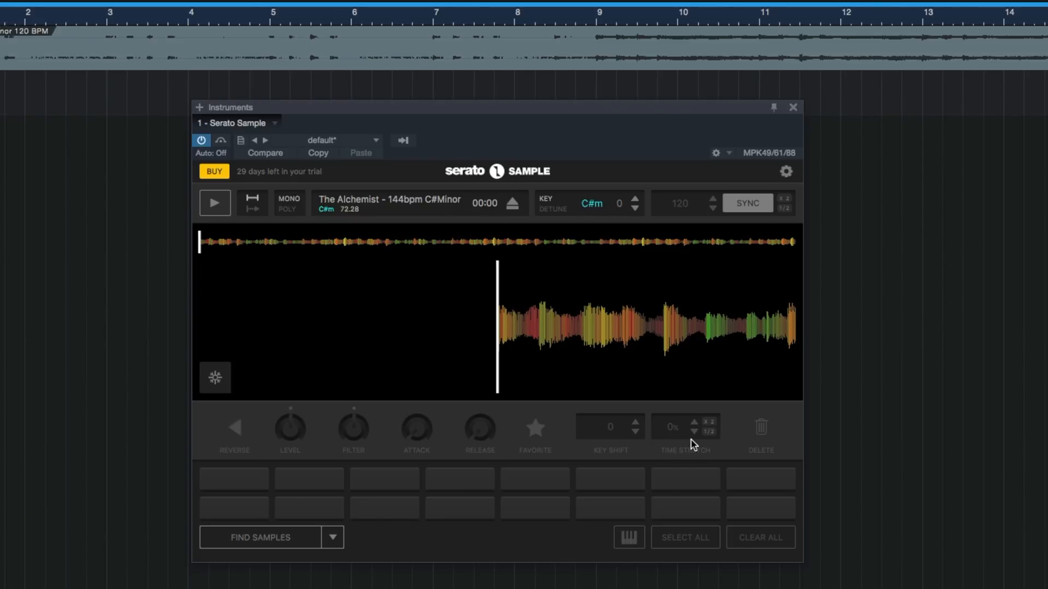
mouse_move(501, 427)
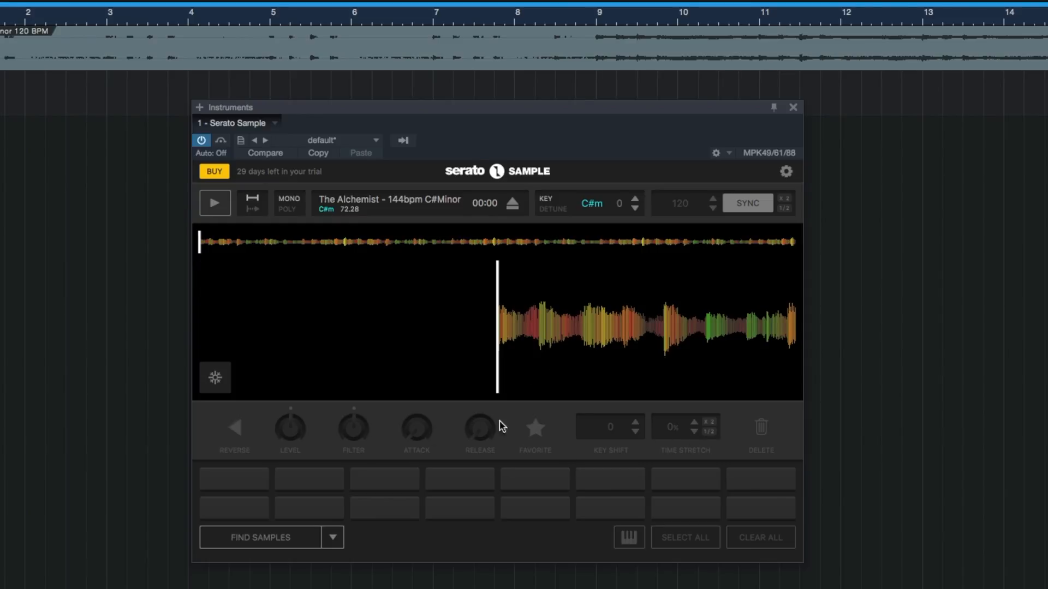
mouse_move(452, 428)
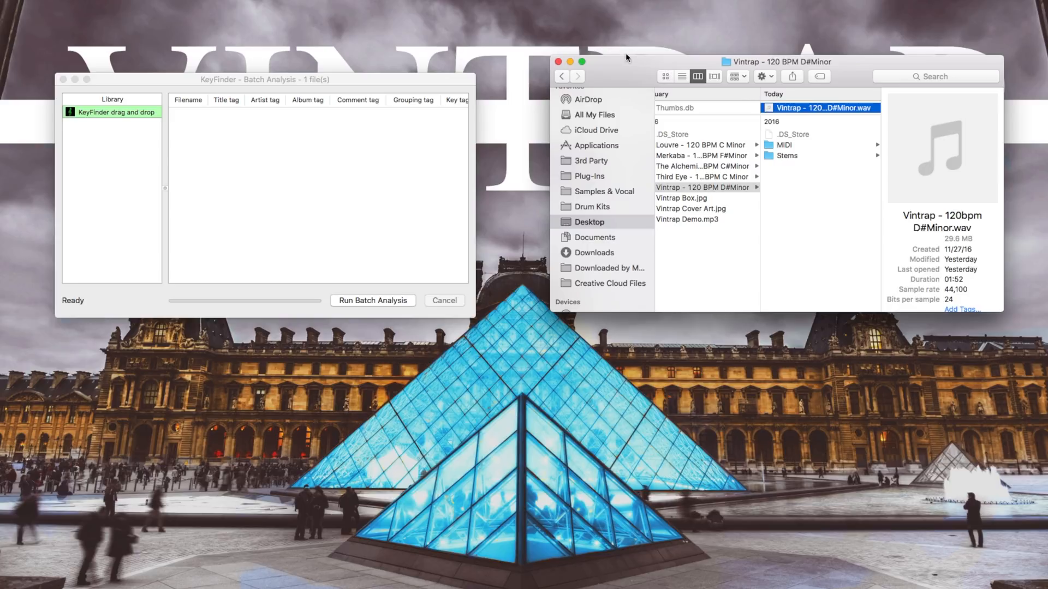
mouse_move(815, 114)
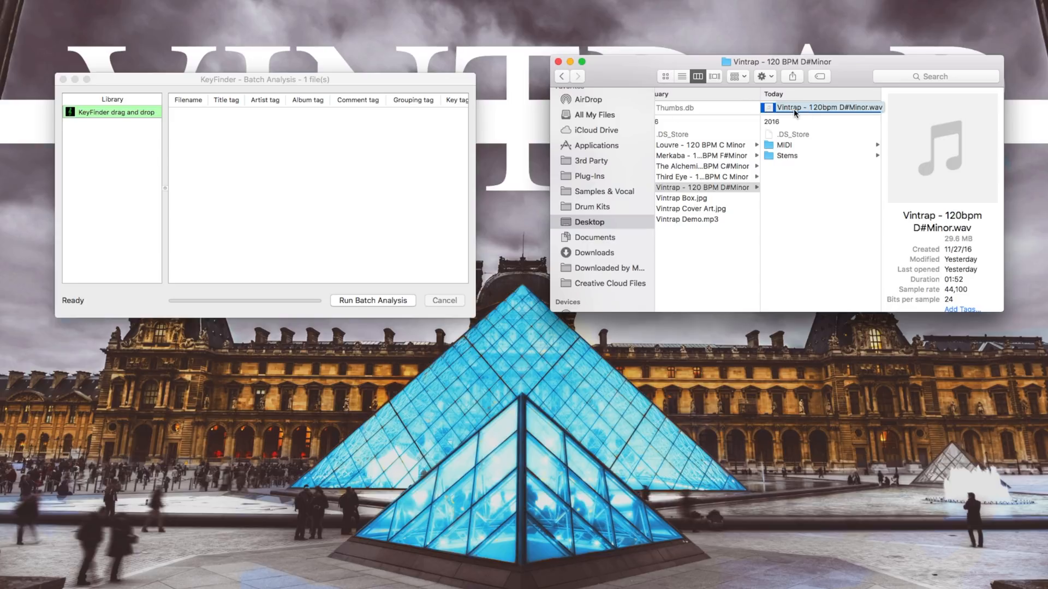
- Analyse Vintrap - 120bpm D#Minor.wav in the batch list, detecting Ebm
drag(826, 108, 251, 114)
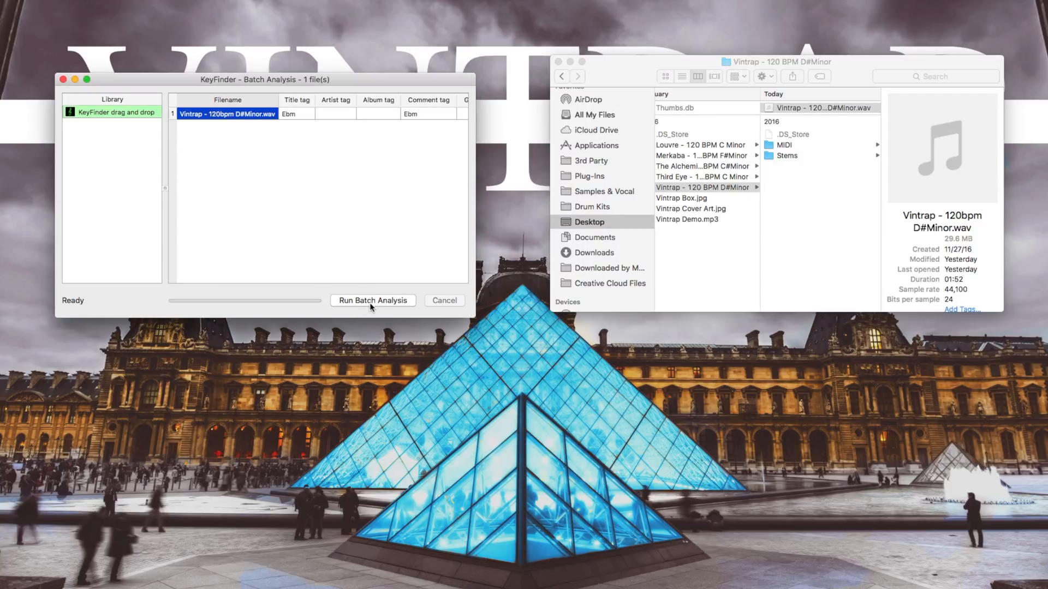
click(372, 301)
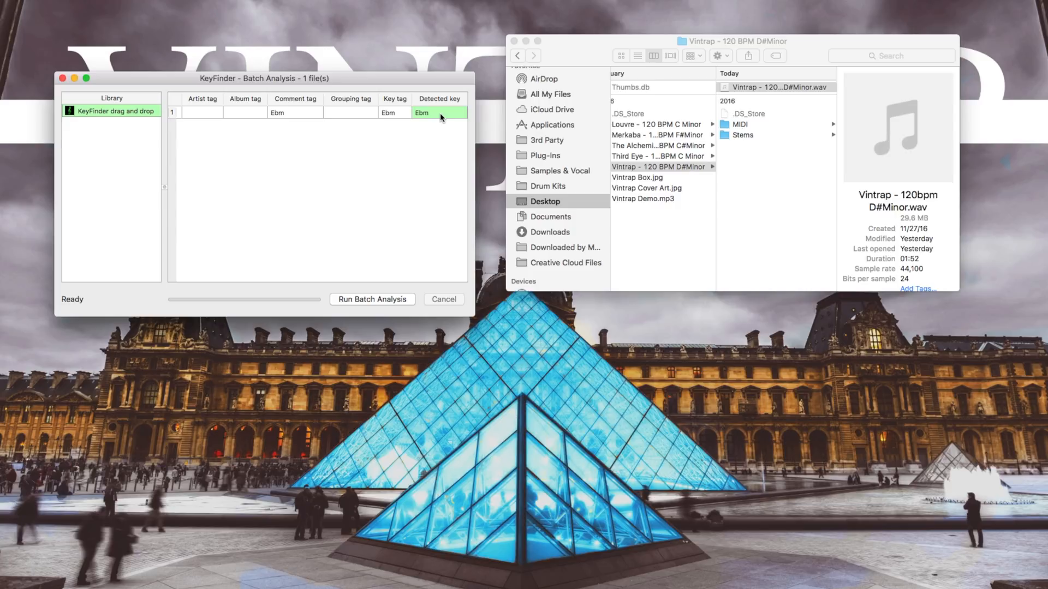
click(58, 19)
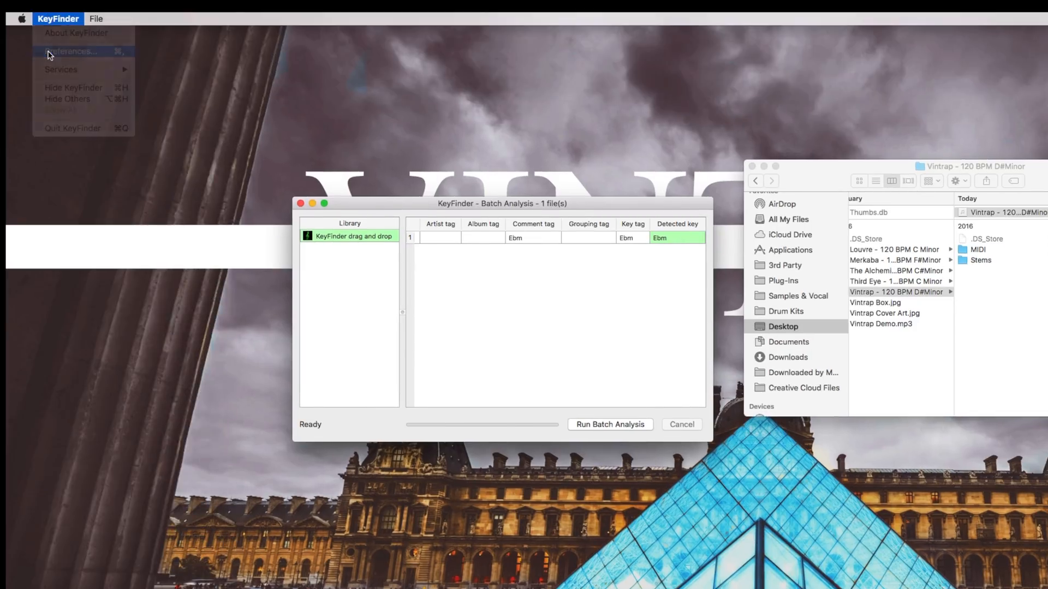
- Set KeyFinder preferences to write Keys, prepended to the filename with '-' delimiter
click(70, 51)
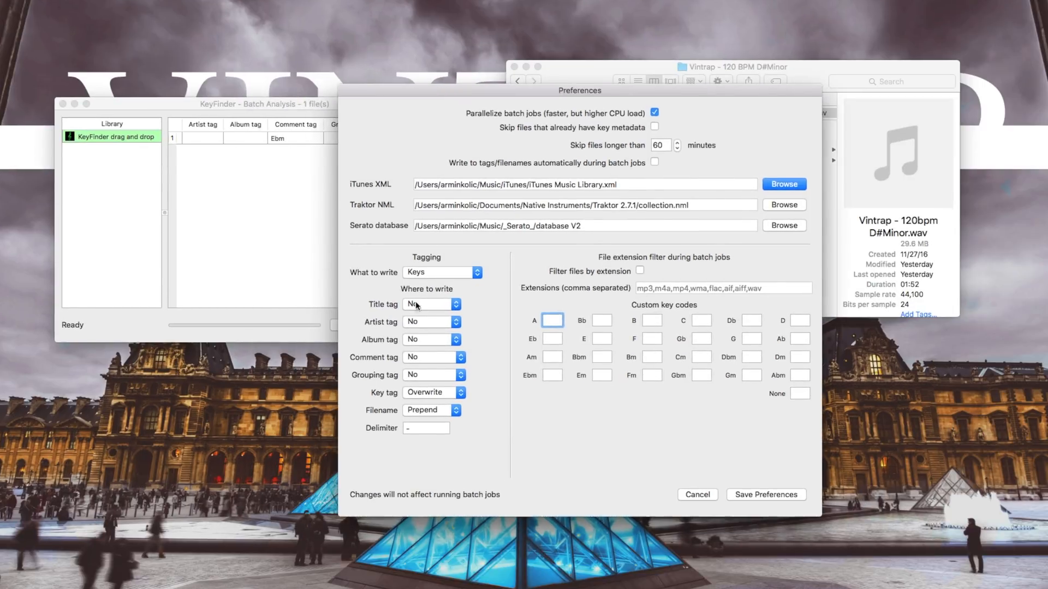
mouse_move(362, 280)
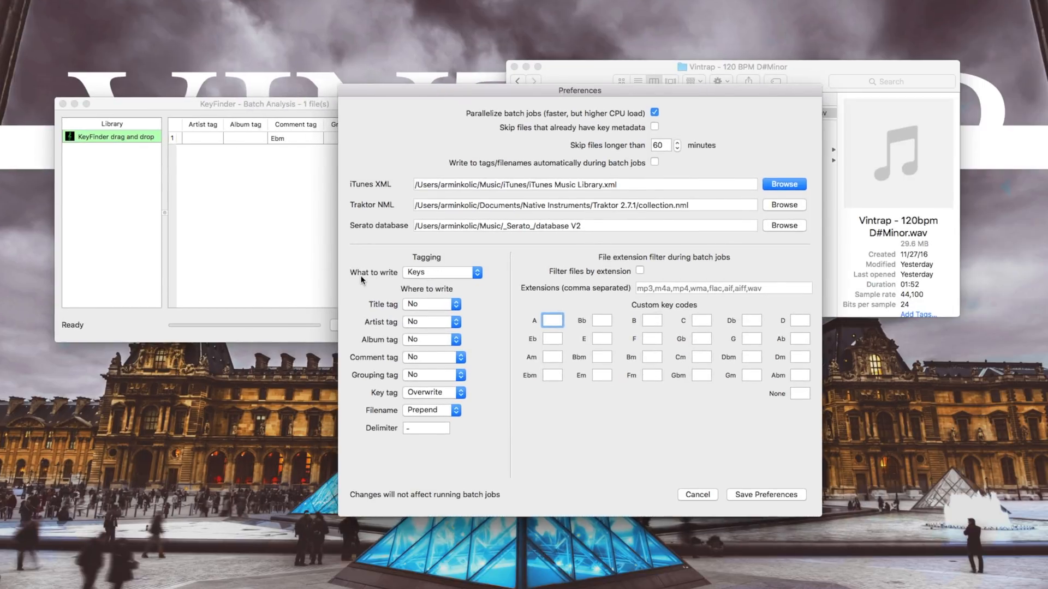
click(438, 271)
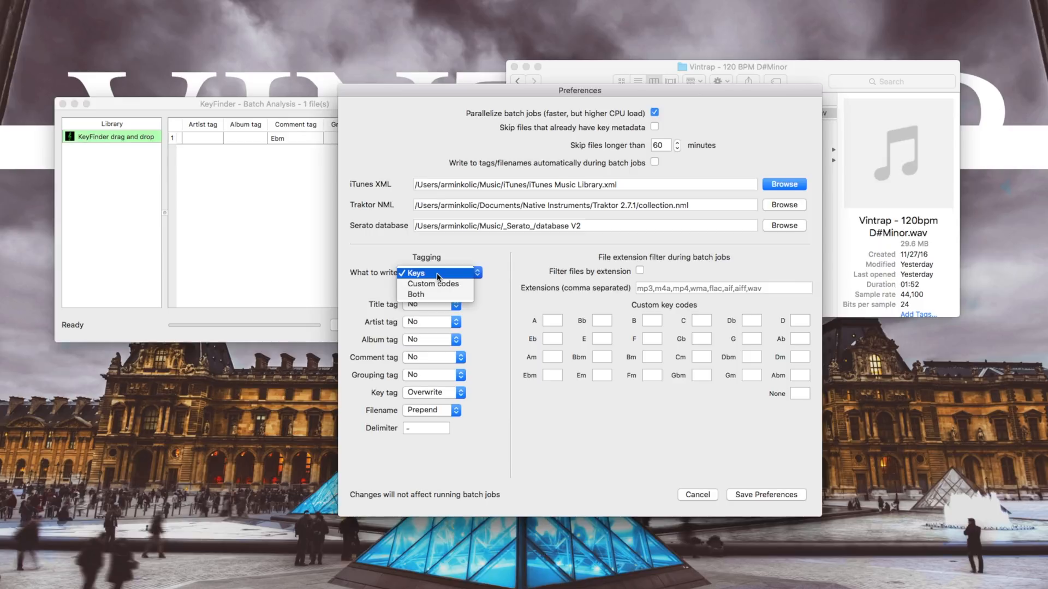
click(414, 272)
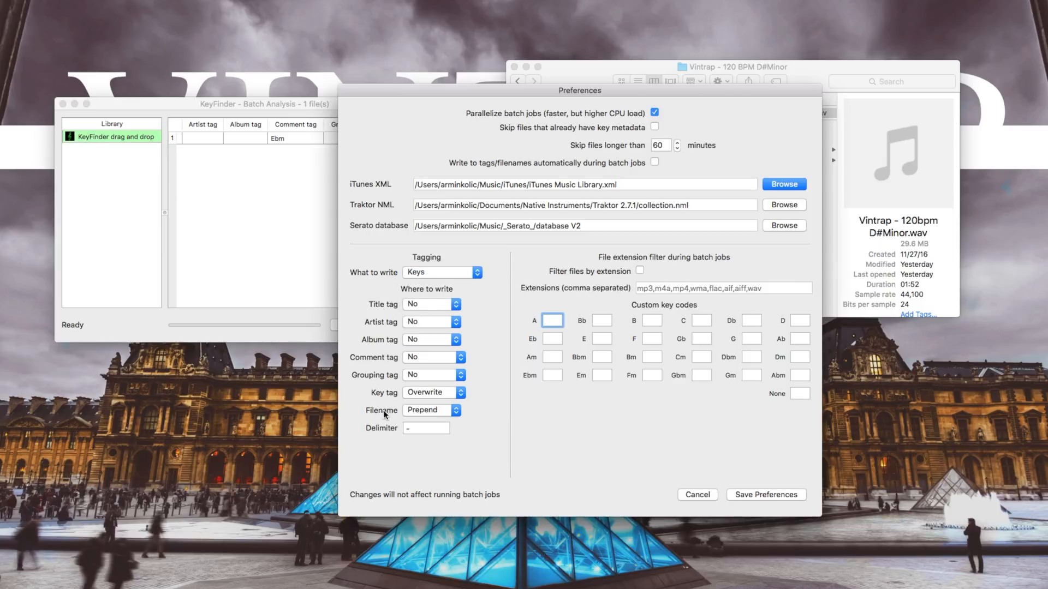
click(432, 411)
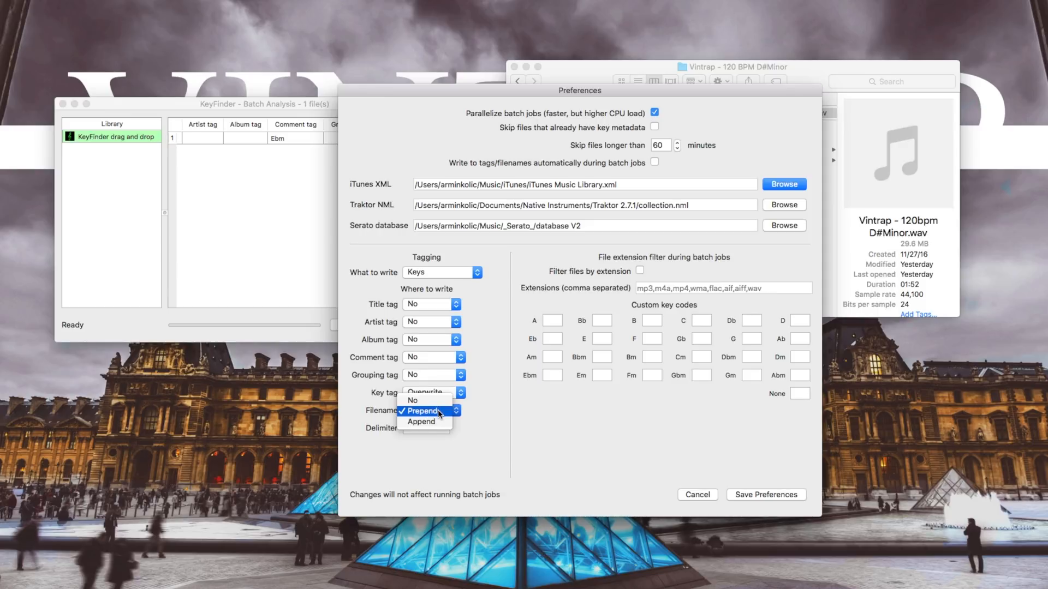
click(422, 411)
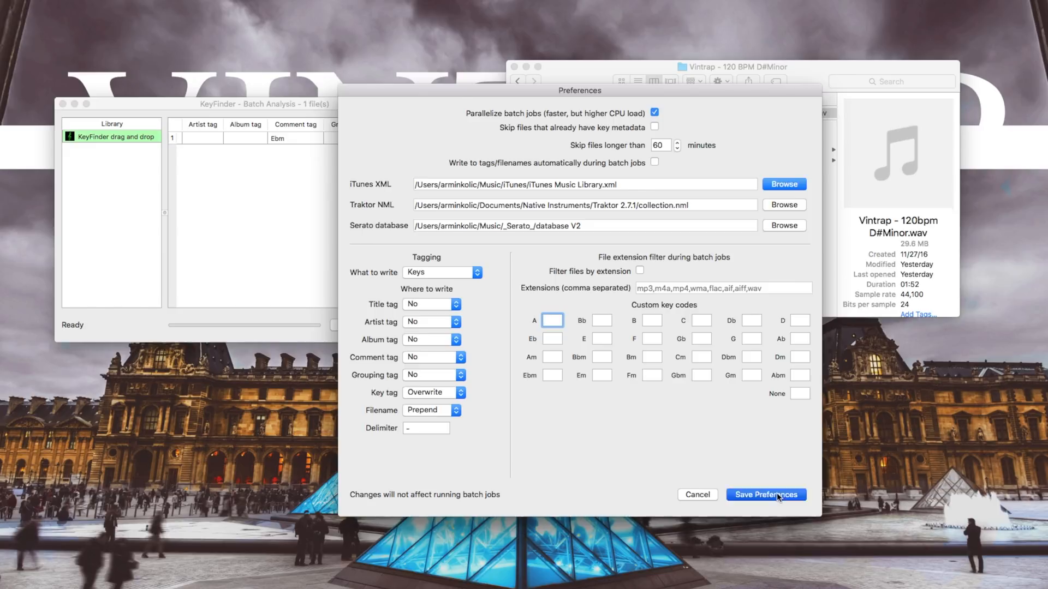
- Save preferences and write the key to file, renaming it Ebm - Vintrap - 120bpm D#Minor.wav
click(765, 494)
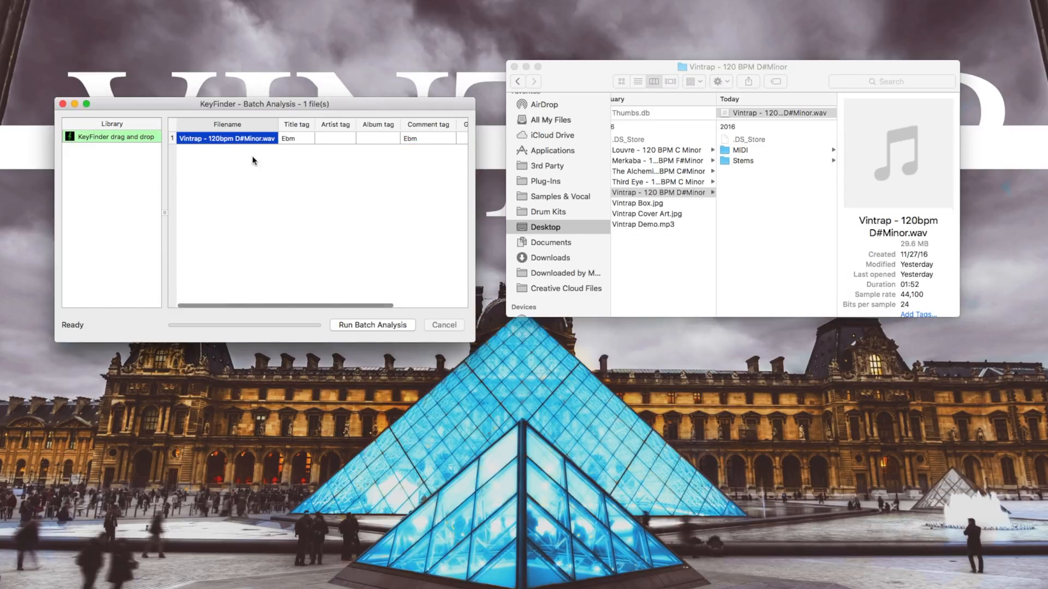
right_click(227, 139)
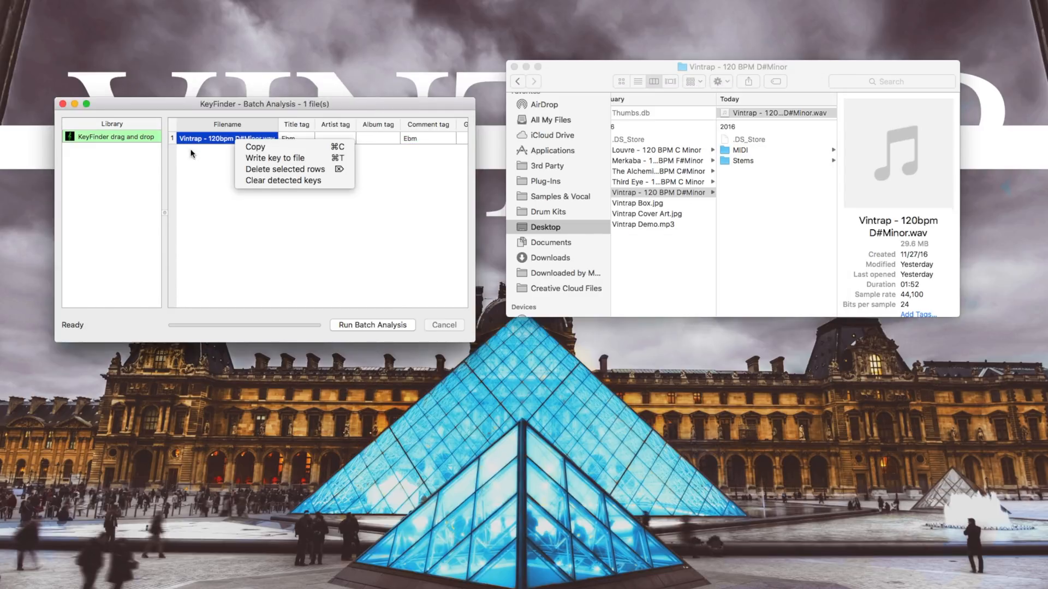
mouse_move(275, 158)
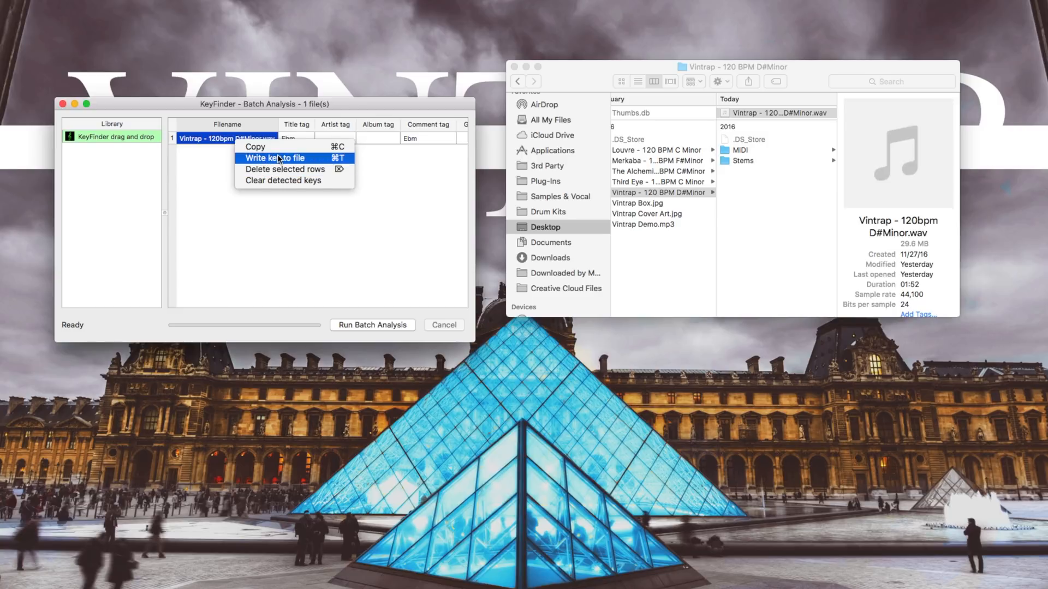
click(275, 158)
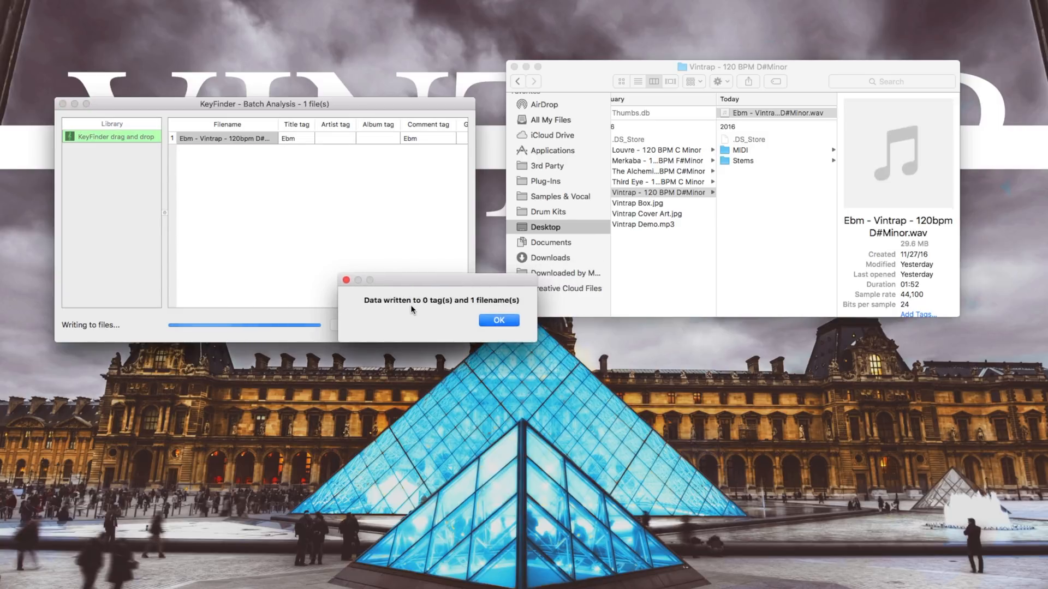
mouse_move(534, 308)
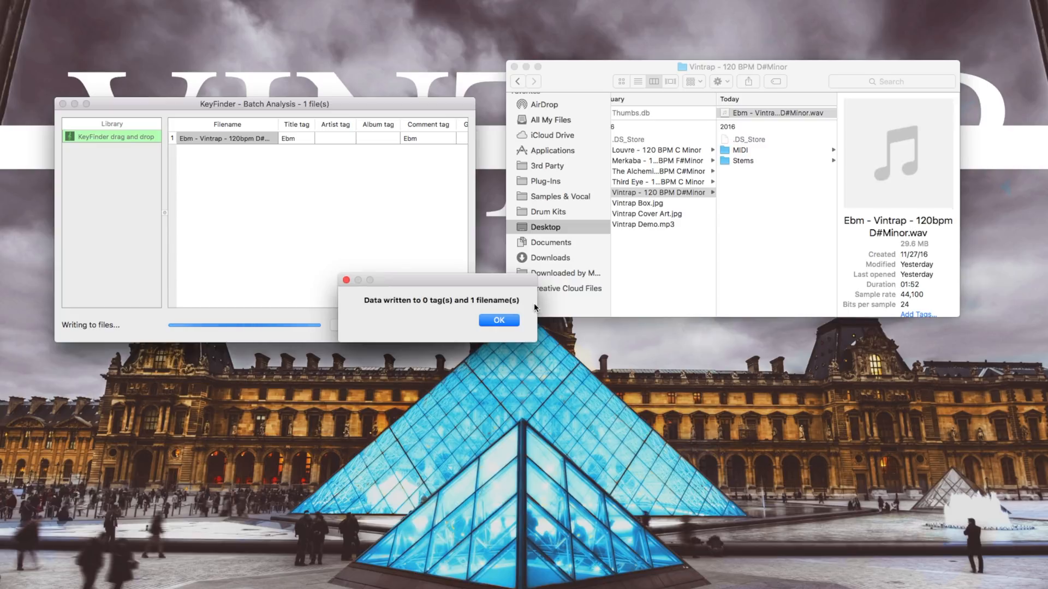
- Dismiss the one-filename-written confirmation and check the renamed file in Finder
click(499, 319)
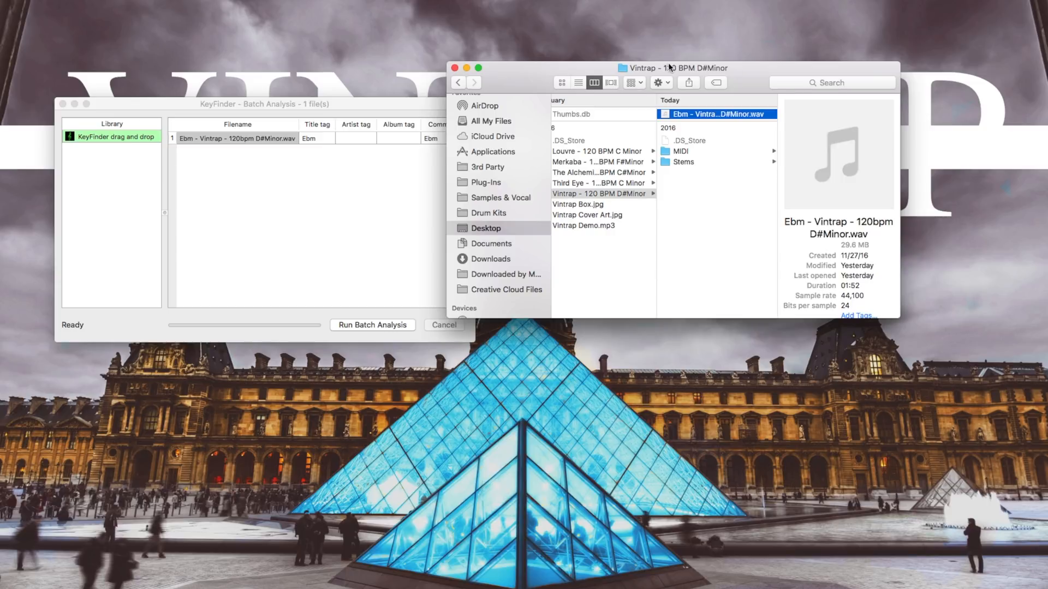
mouse_move(695, 132)
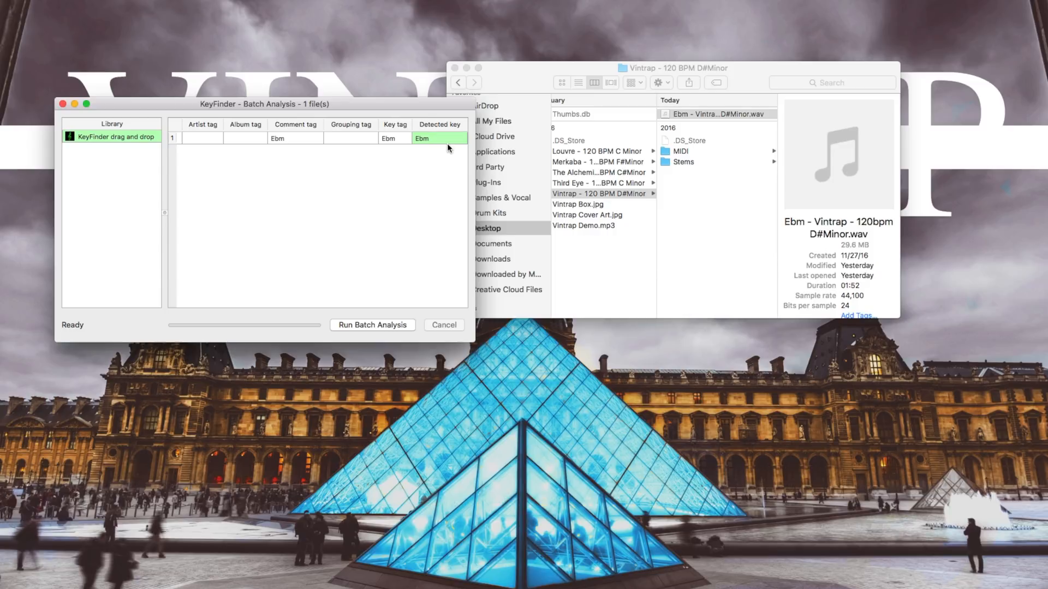
mouse_move(633, 450)
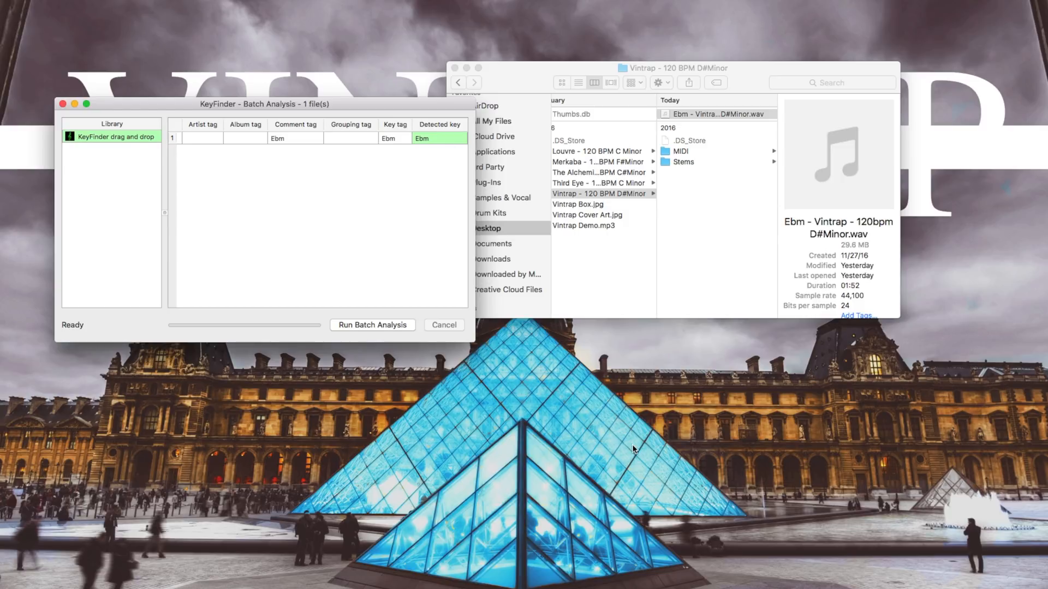